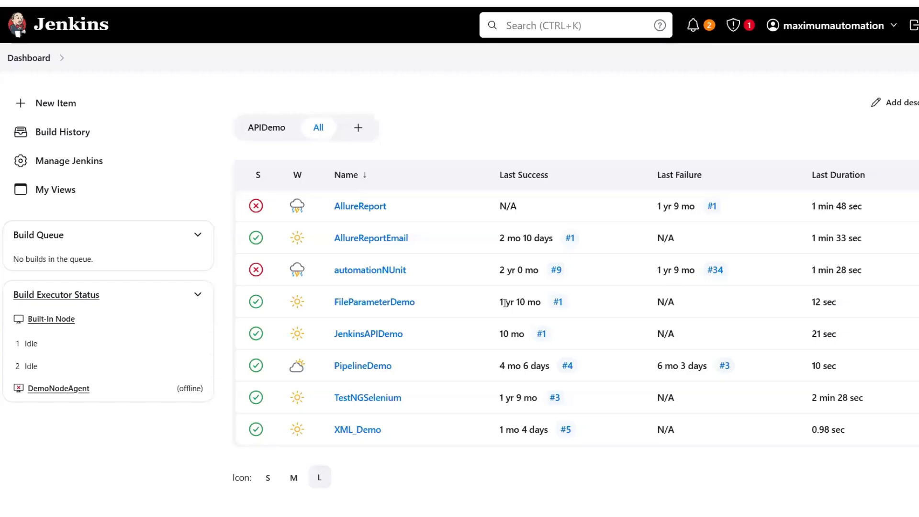
pyautogui.moveTo(541, 144)
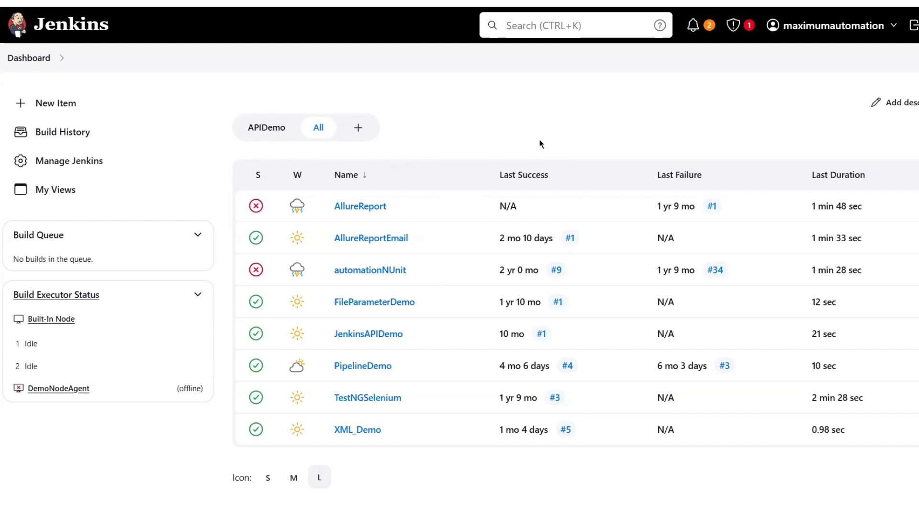
pyautogui.moveTo(206, 464)
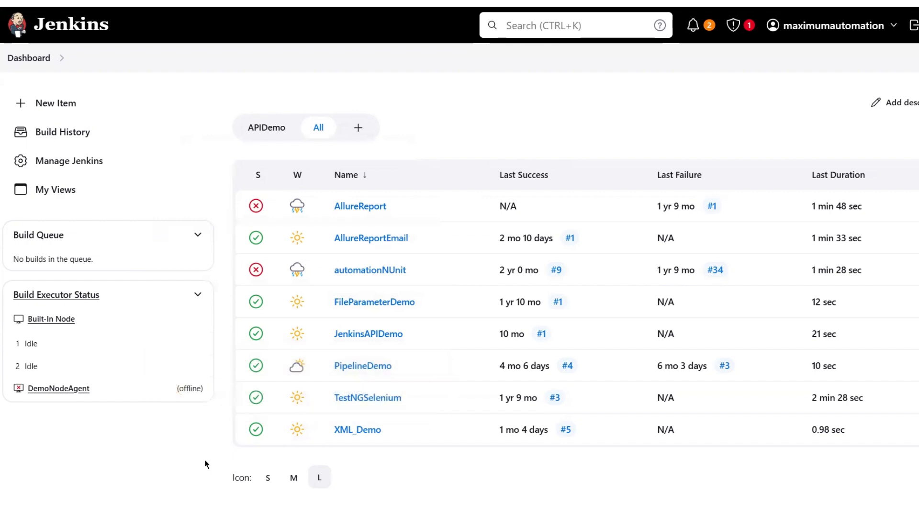
pyautogui.moveTo(481, 123)
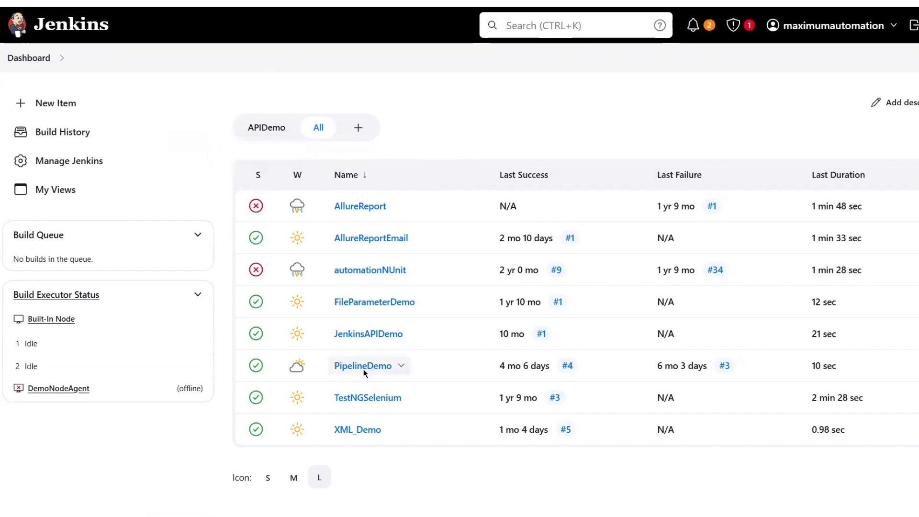
# Step: Open the PipelineDemo job from the Jenkins dashboard job list
pyautogui.click(362, 365)
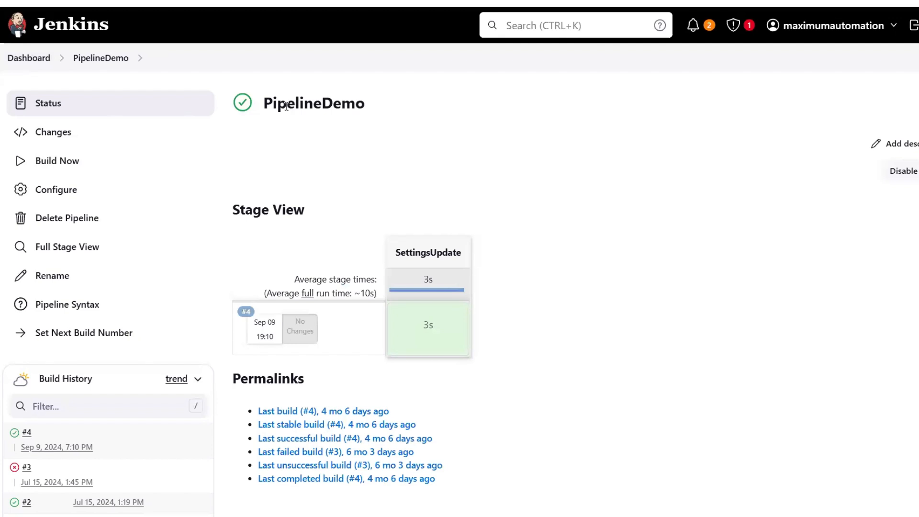
pyautogui.moveTo(53, 195)
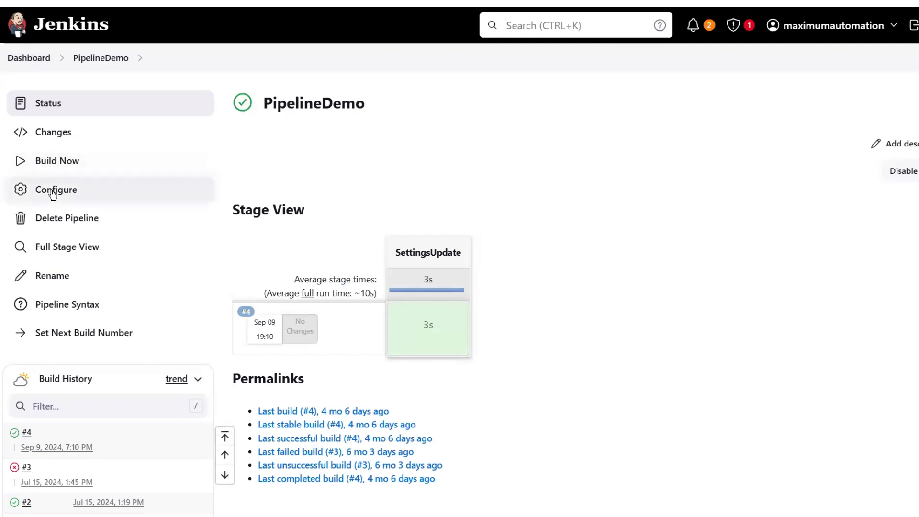
# Step: Open PipelineDemo's configuration and inspect the inline CleanWorkSpace script and Definition choices
pyautogui.click(56, 190)
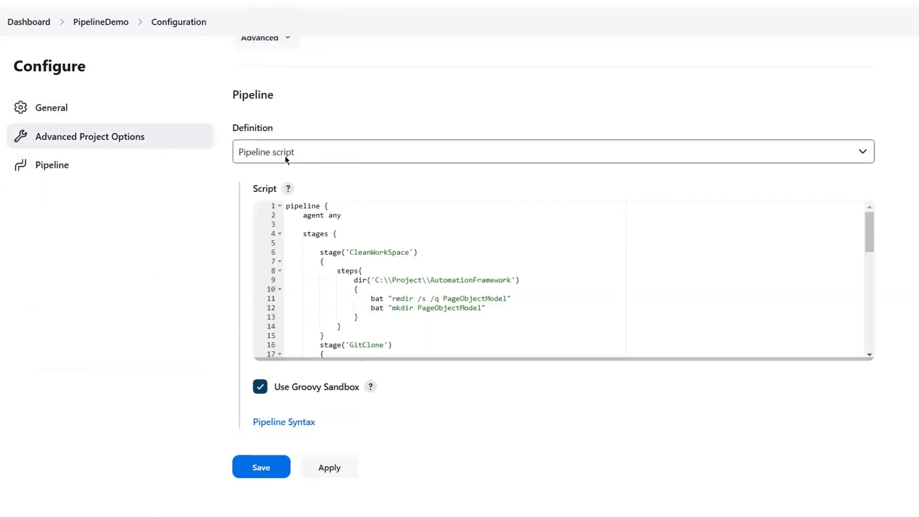
pyautogui.scroll(-3)
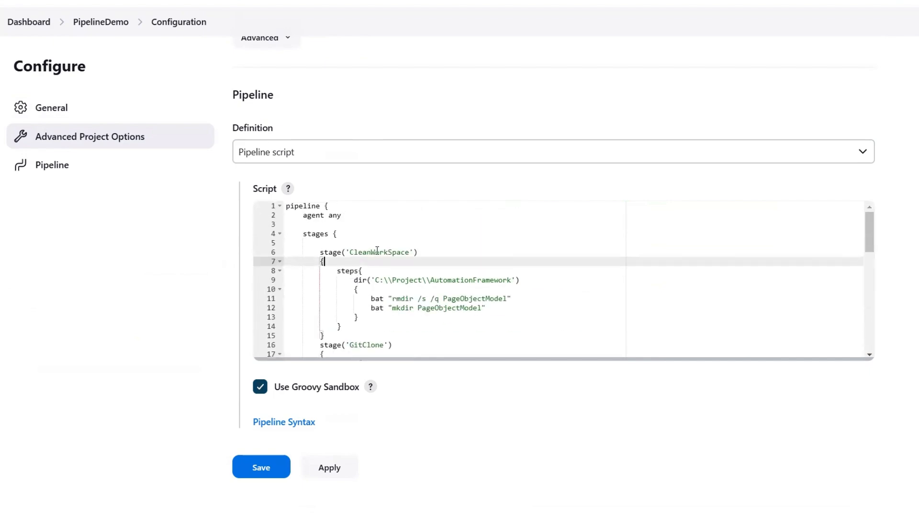
pyautogui.doubleClick(379, 252)
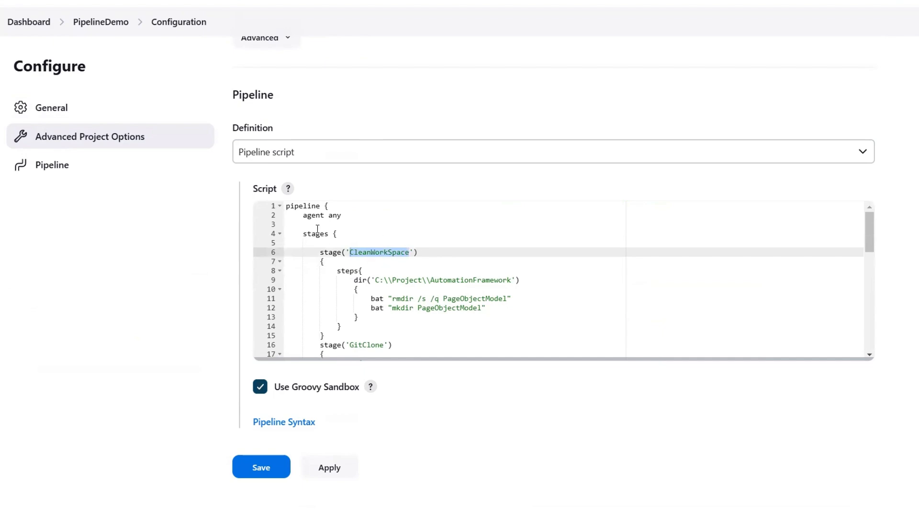
pyautogui.click(375, 252)
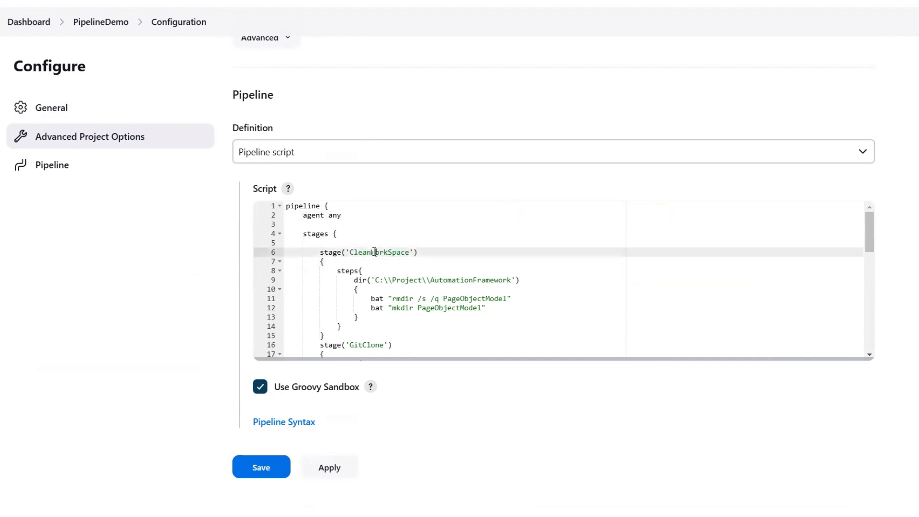
pyautogui.click(386, 270)
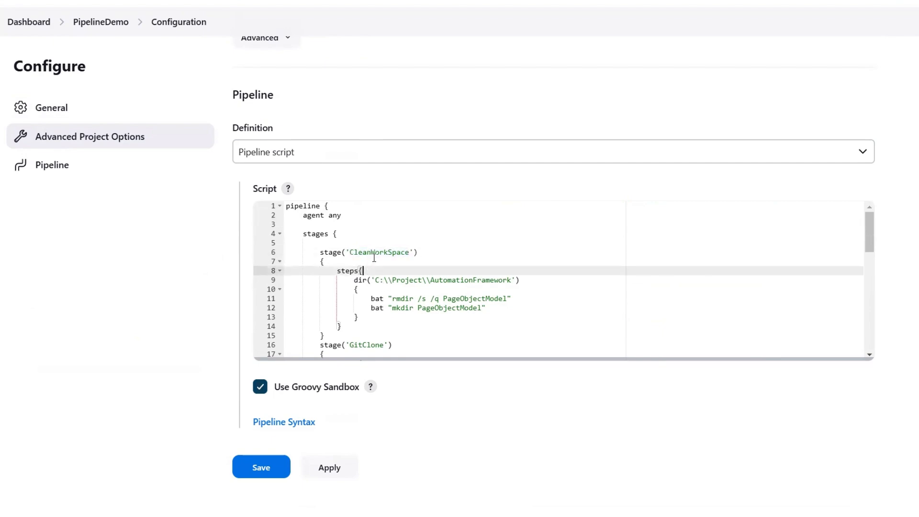
pyautogui.doubleClick(378, 252)
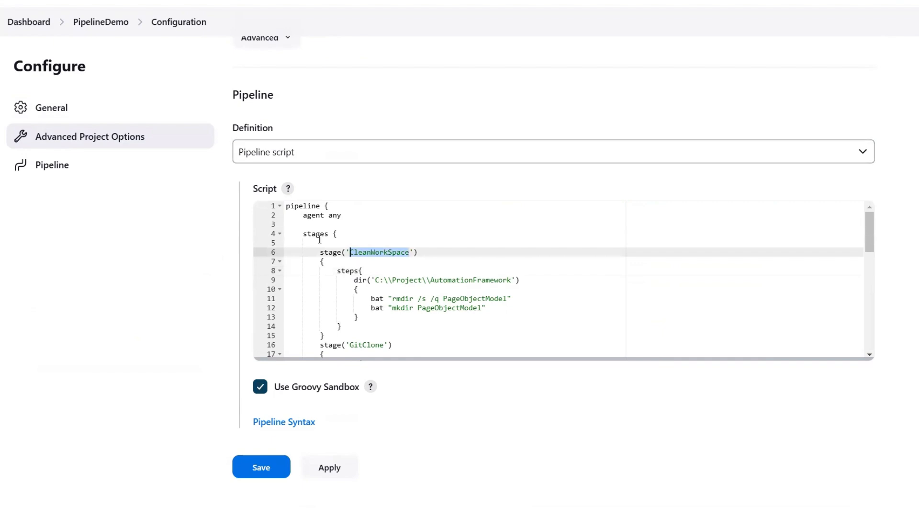
pyautogui.click(550, 153)
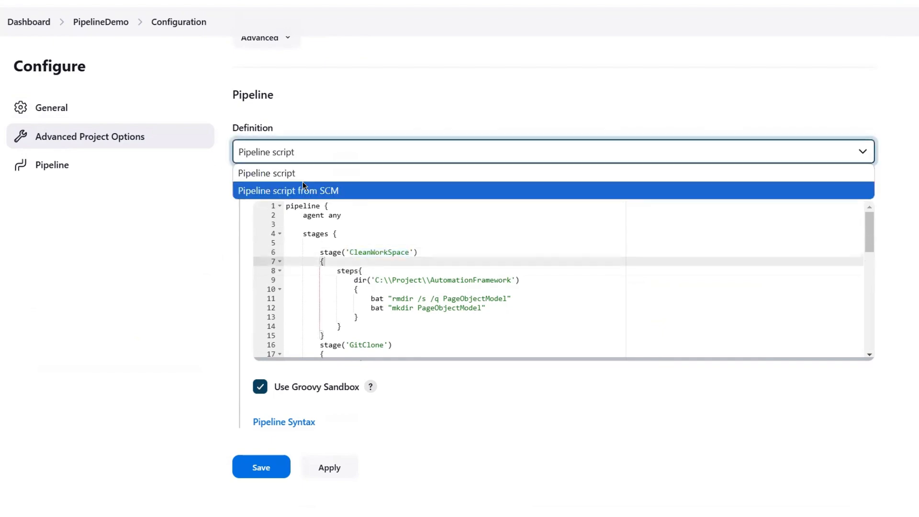
pyautogui.click(266, 172)
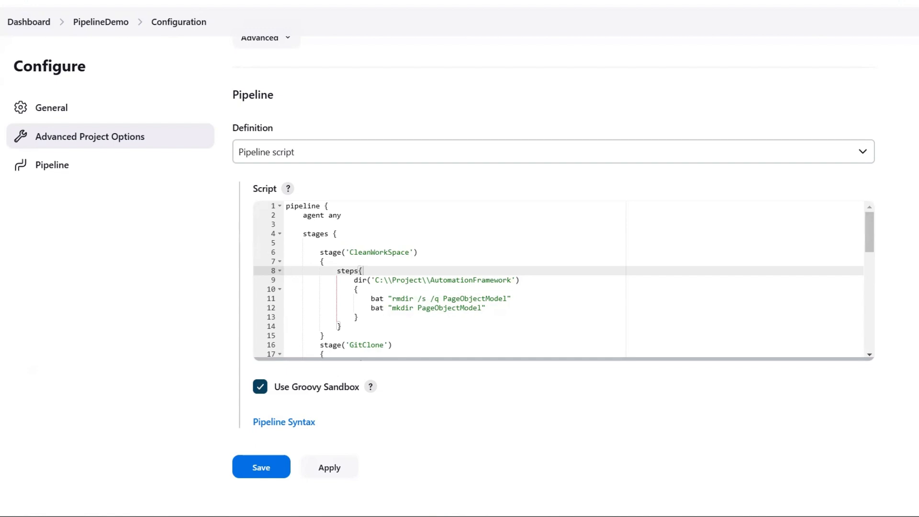
pyautogui.moveTo(414, 413)
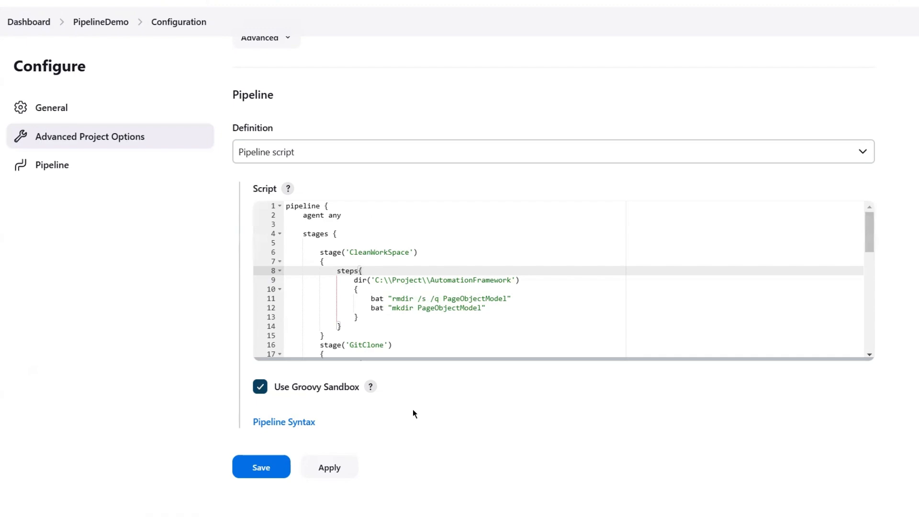
pyautogui.moveTo(257, 243)
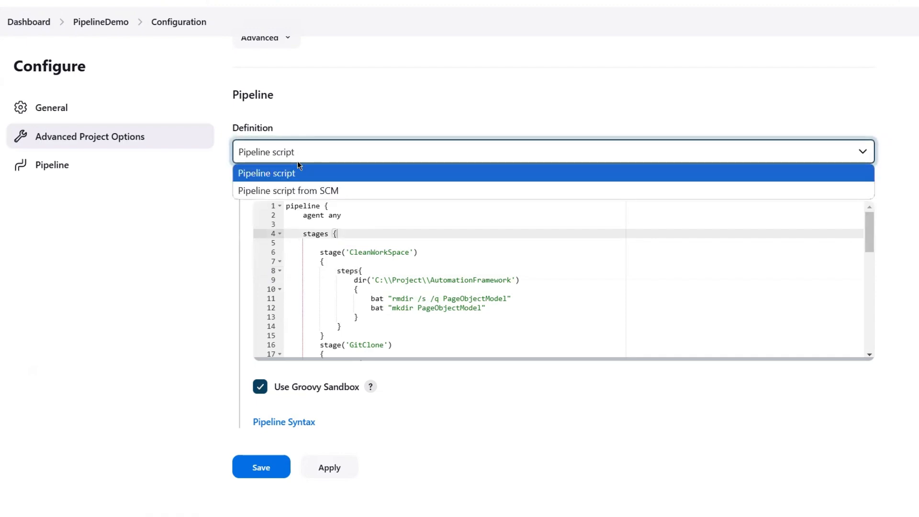
pyautogui.moveTo(272, 198)
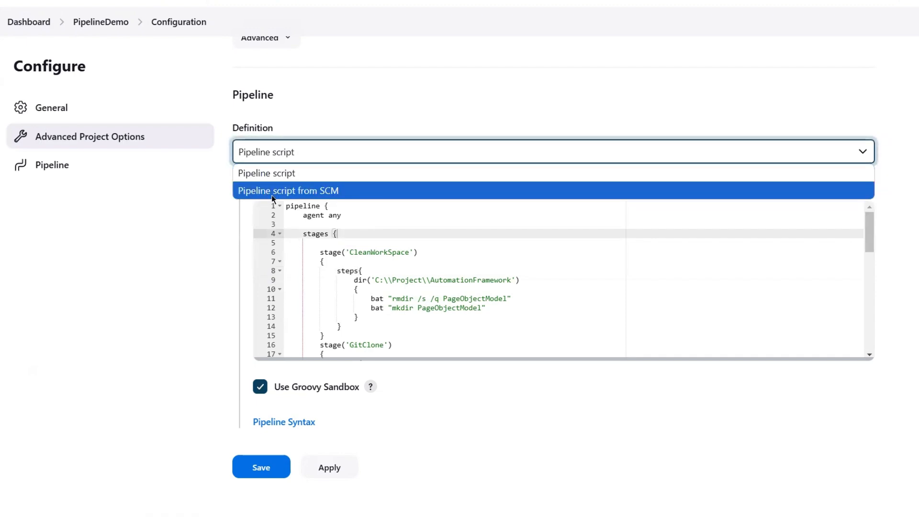
# Step: Switch the pipeline Definition to Pipeline script from SCM with Git, then start a new GitHub repository
pyautogui.click(288, 190)
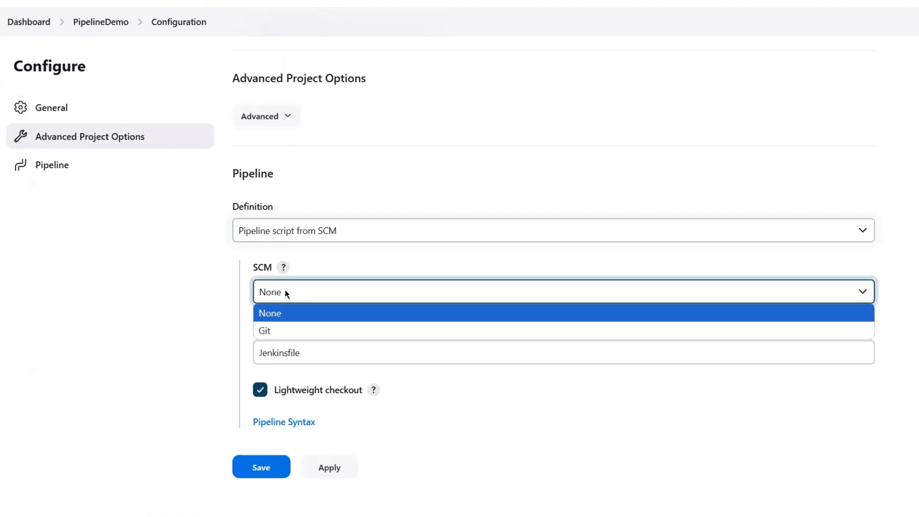
pyautogui.moveTo(282, 339)
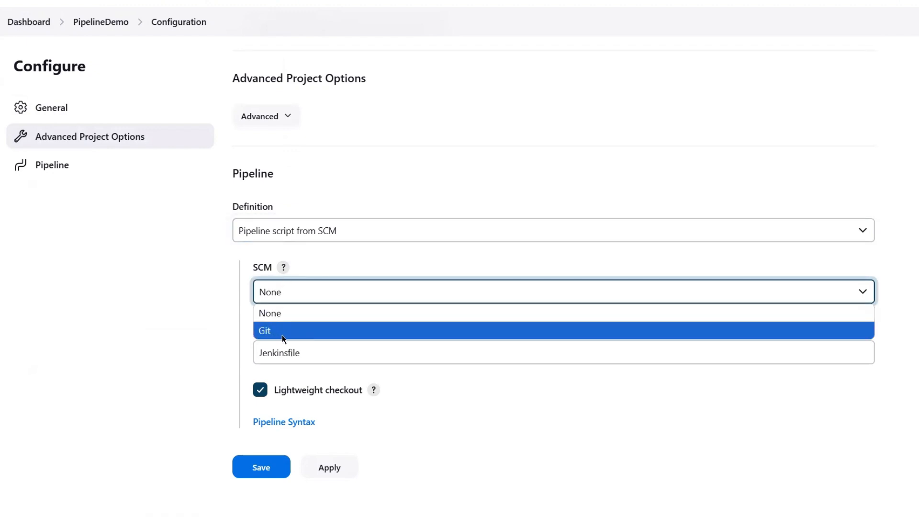
pyautogui.moveTo(250, 332)
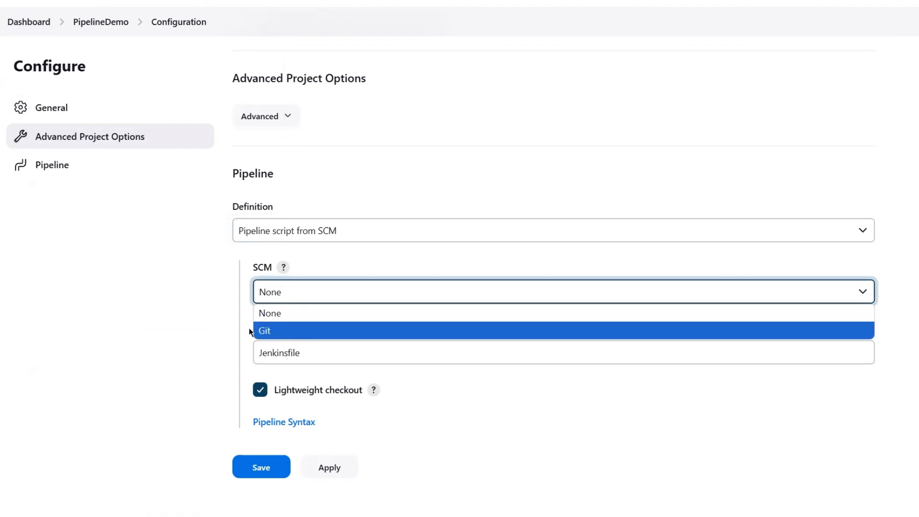
pyautogui.click(264, 330)
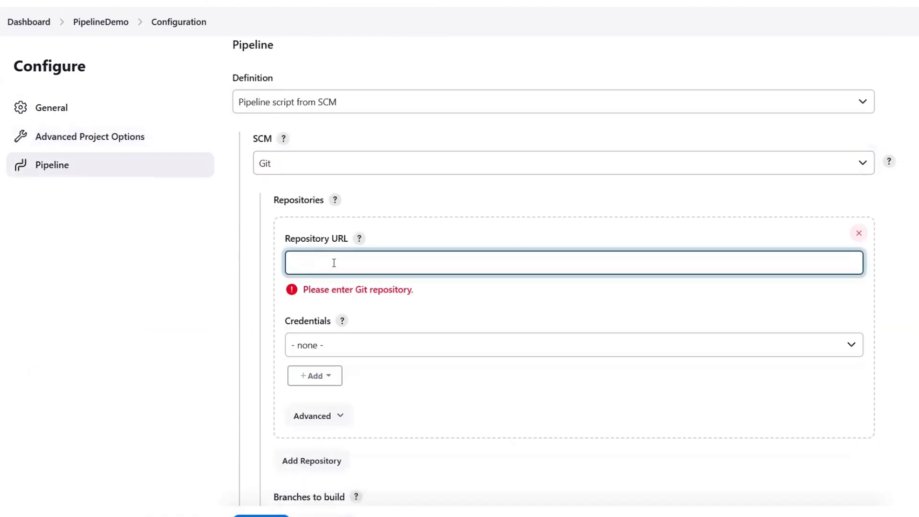
pyautogui.scroll(-3)
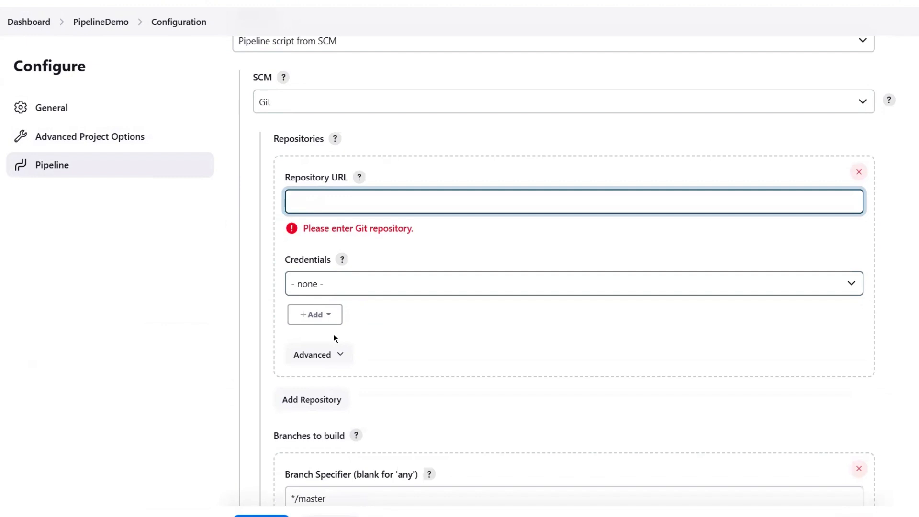
pyautogui.scroll(-3)
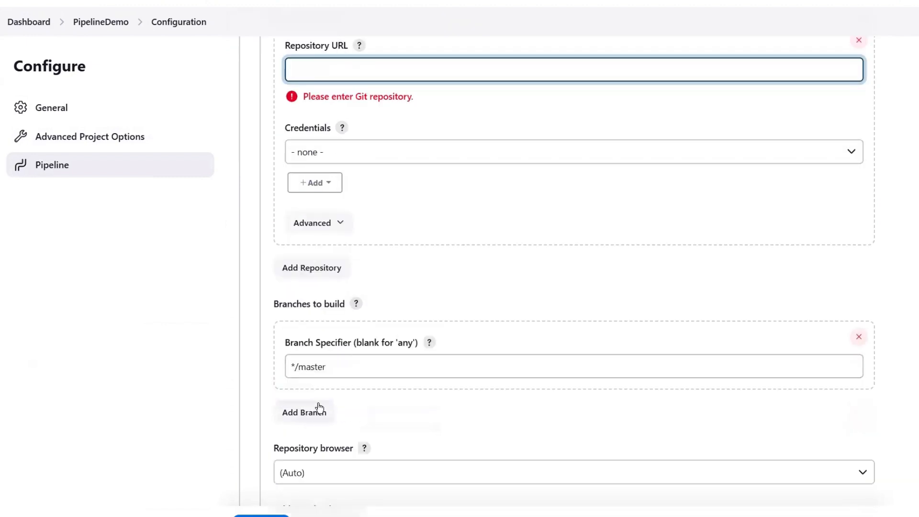
pyautogui.scroll(-3)
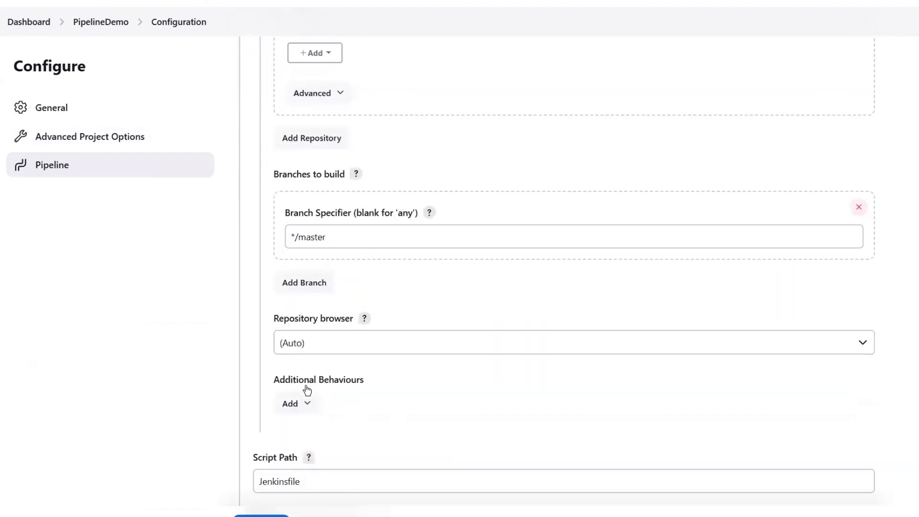
pyautogui.scroll(-3)
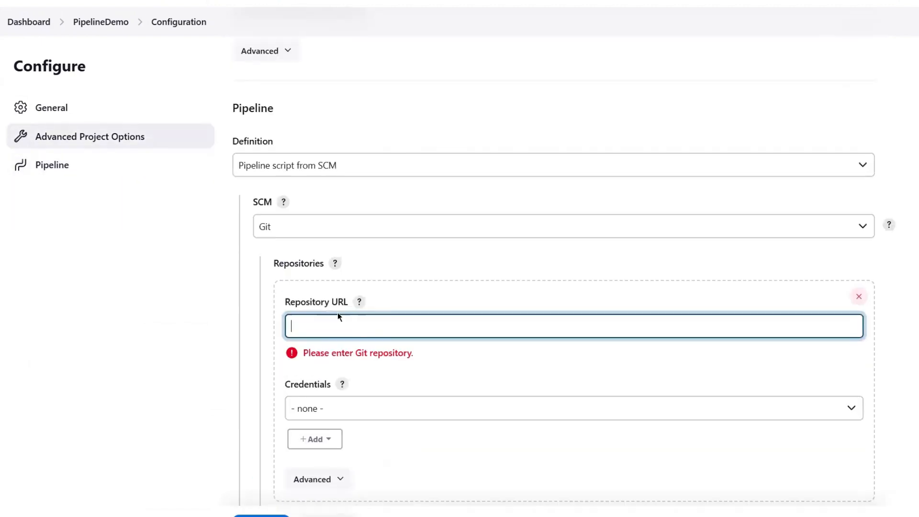
pyautogui.click(552, 163)
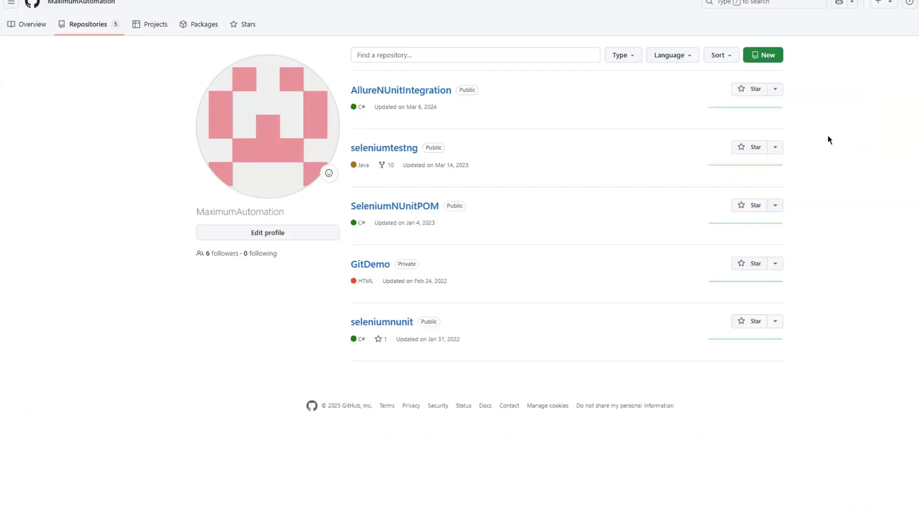
pyautogui.moveTo(349, 94)
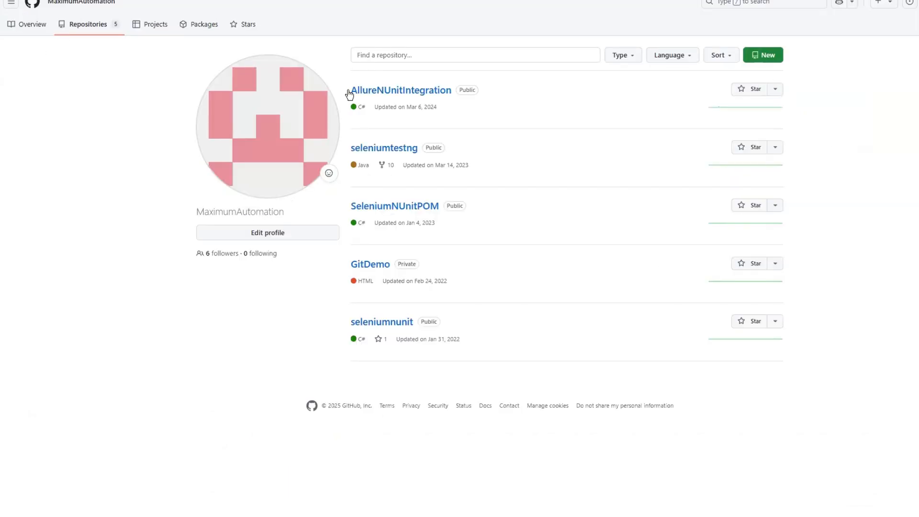
pyautogui.moveTo(705, 79)
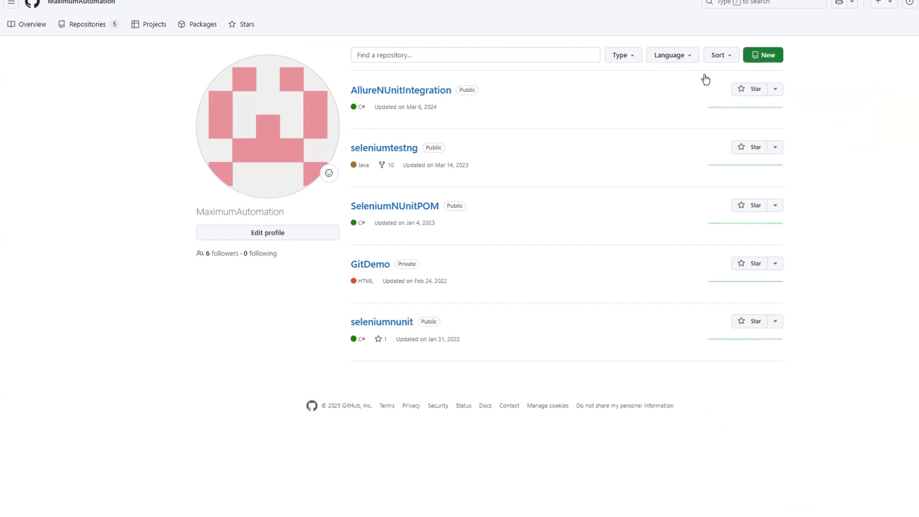
pyautogui.click(763, 54)
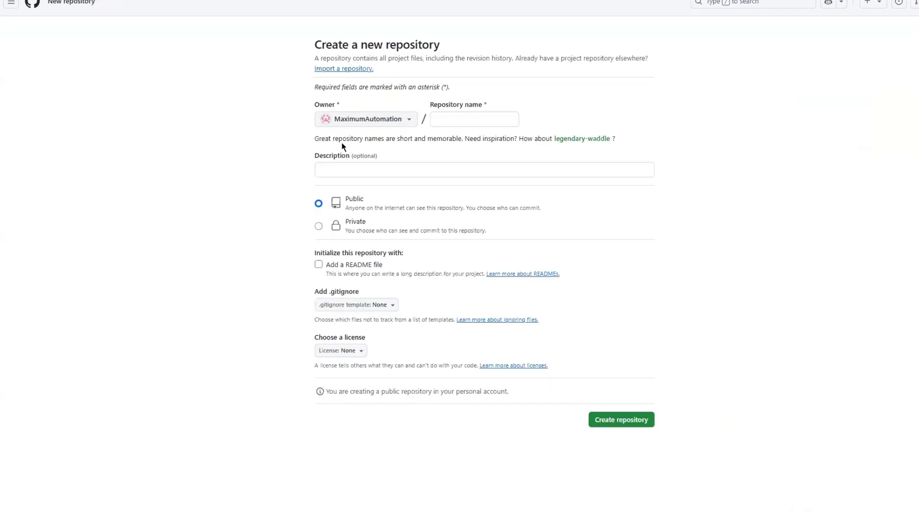
# Step: Name the repository 'PipelineScript', keep it Public, and create it
pyautogui.click(474, 119)
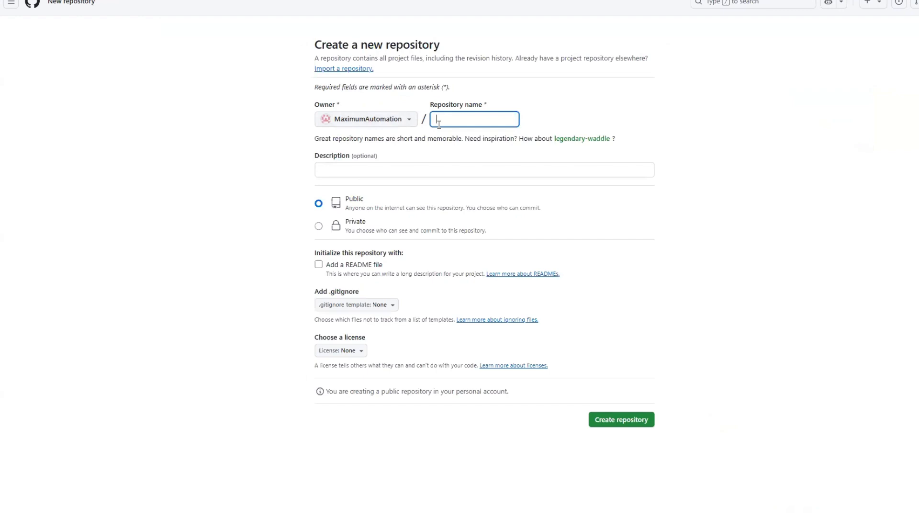
pyautogui.write('PipelineScript')
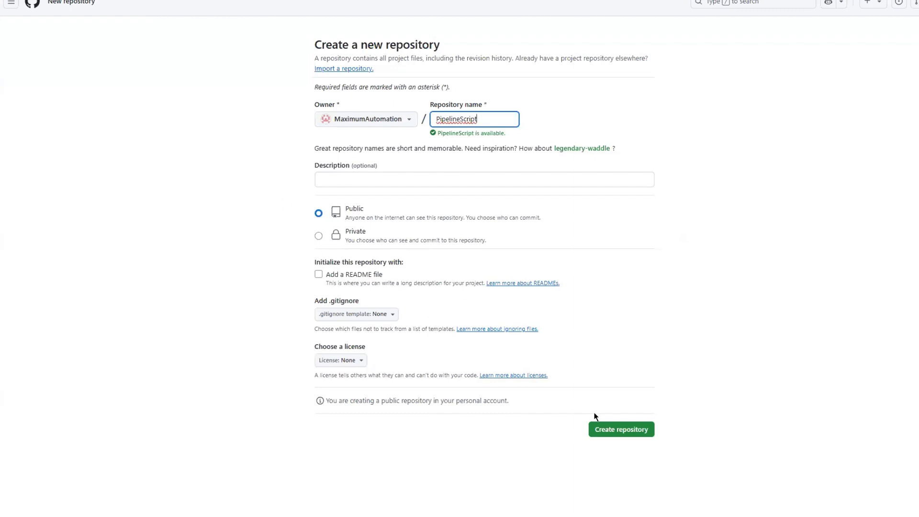
pyautogui.click(620, 429)
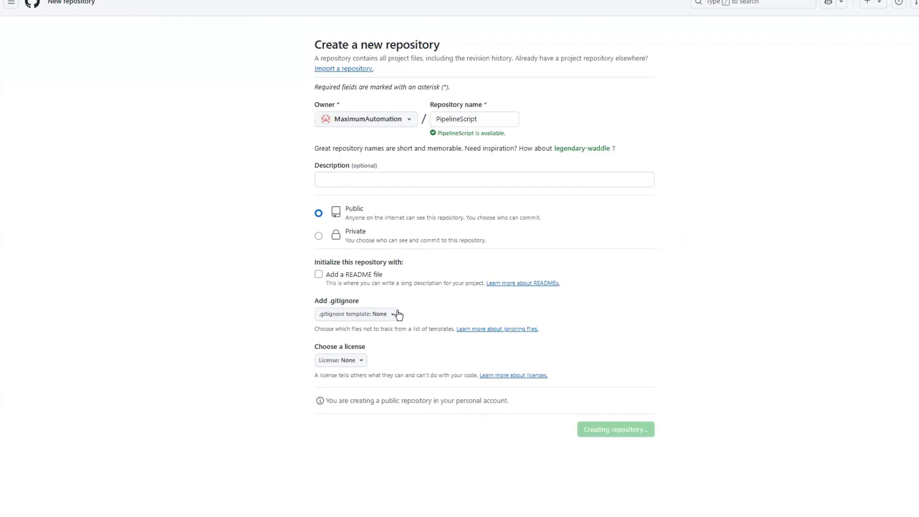
pyautogui.click(614, 429)
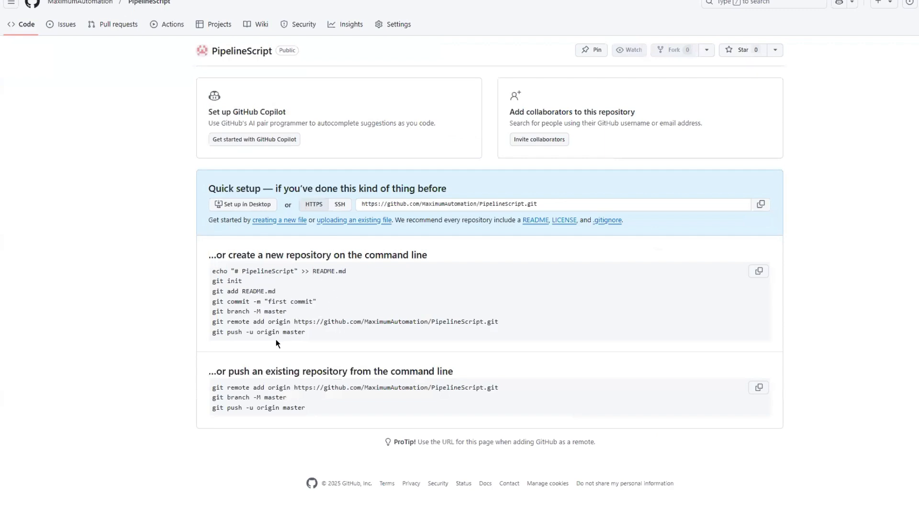
# Step: Commit a new file 'PipelineDemo' containing the pipeline script to PipelineScript
pyautogui.click(628, 50)
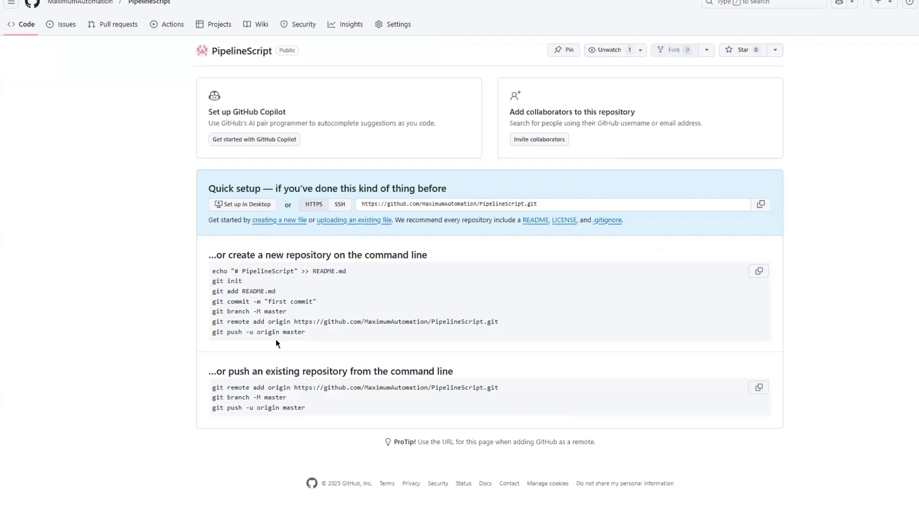
pyautogui.moveTo(293, 223)
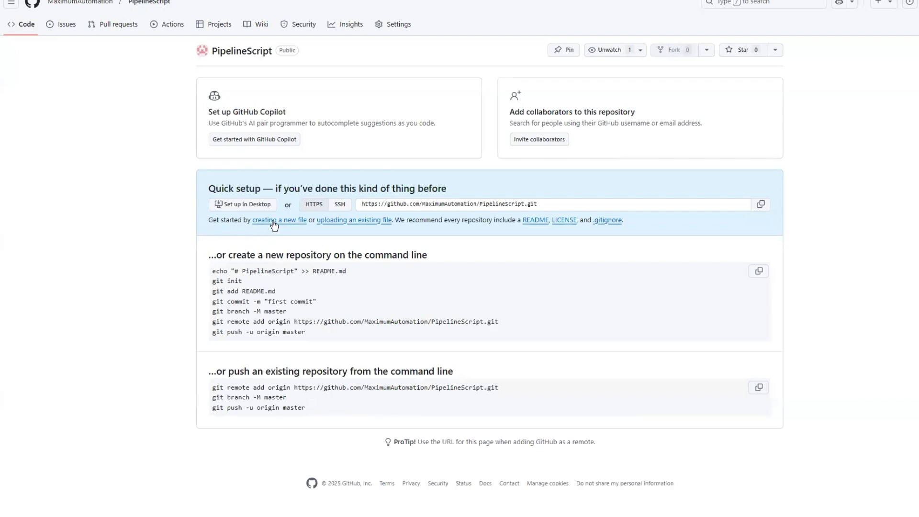
pyautogui.click(279, 219)
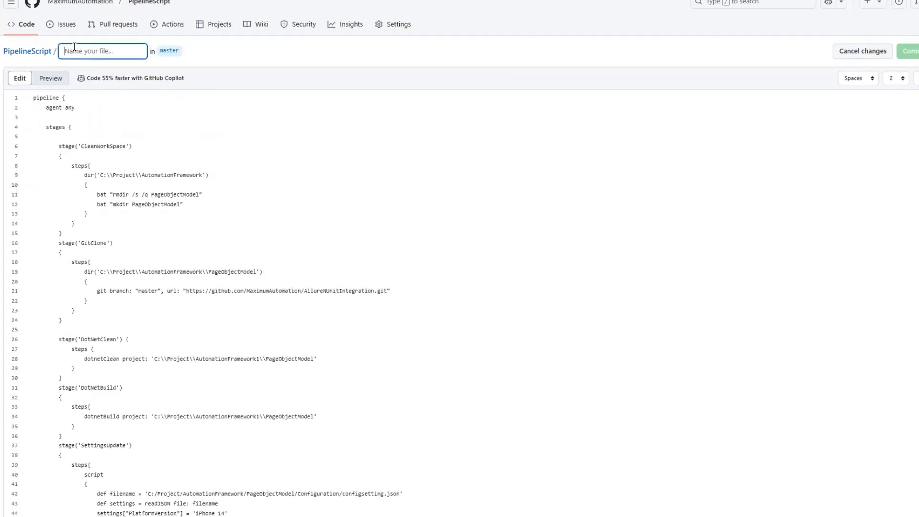
pyautogui.write('P')
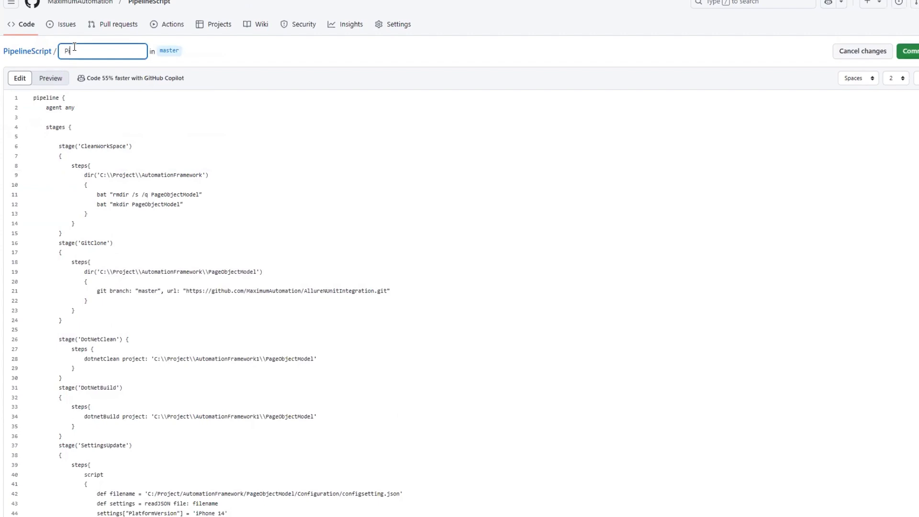
pyautogui.write('ipeline')
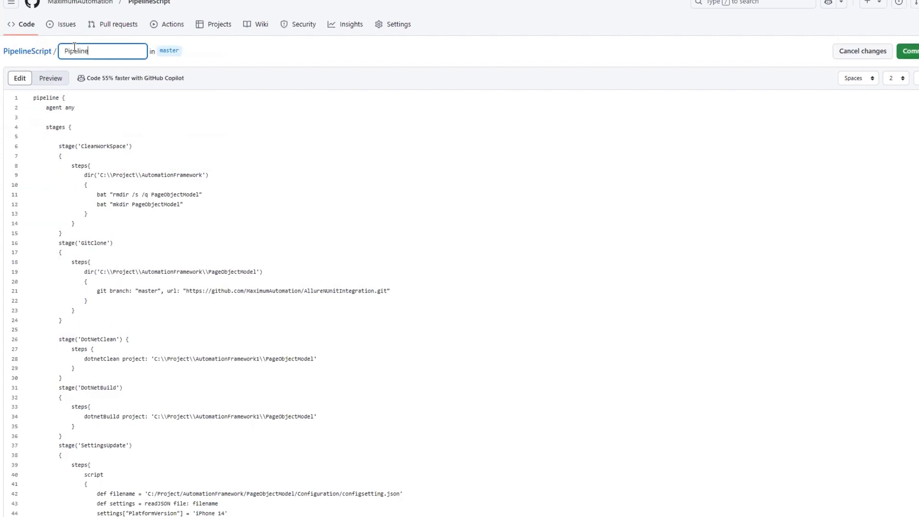
pyautogui.write('Demo')
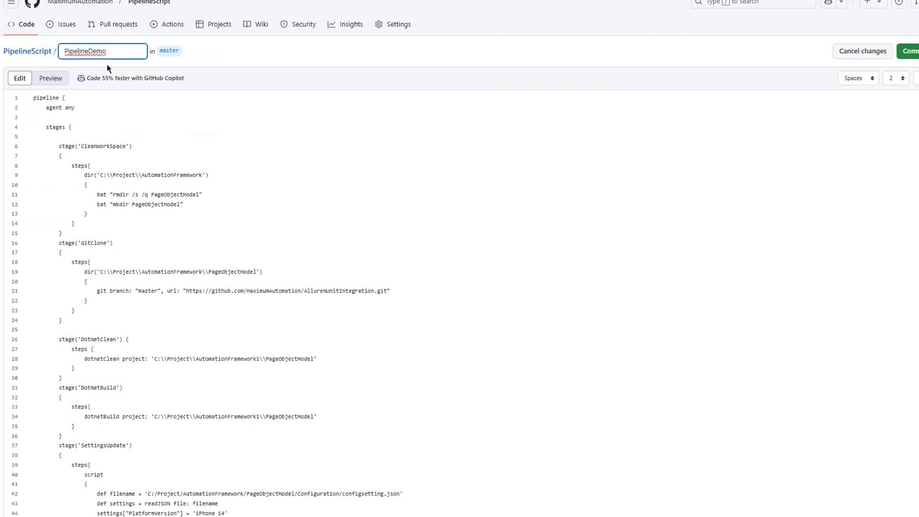
pyautogui.moveTo(912, 52)
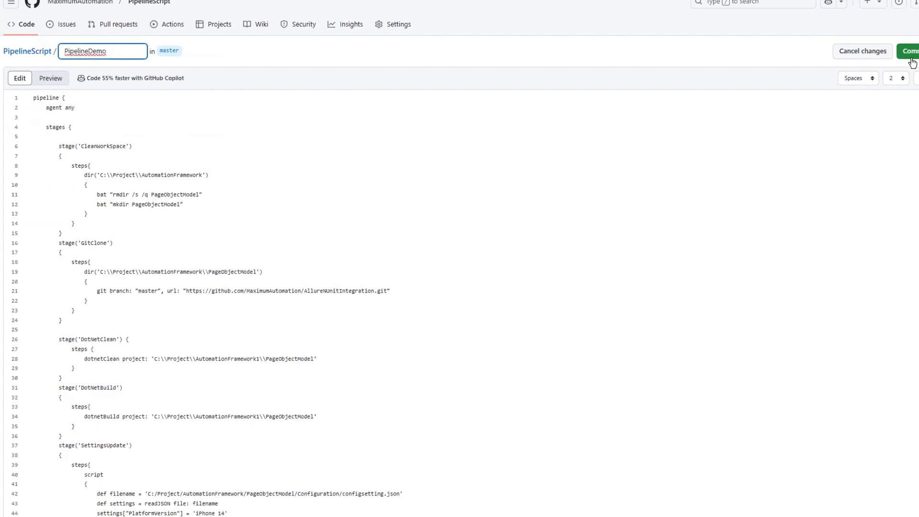
pyautogui.click(913, 51)
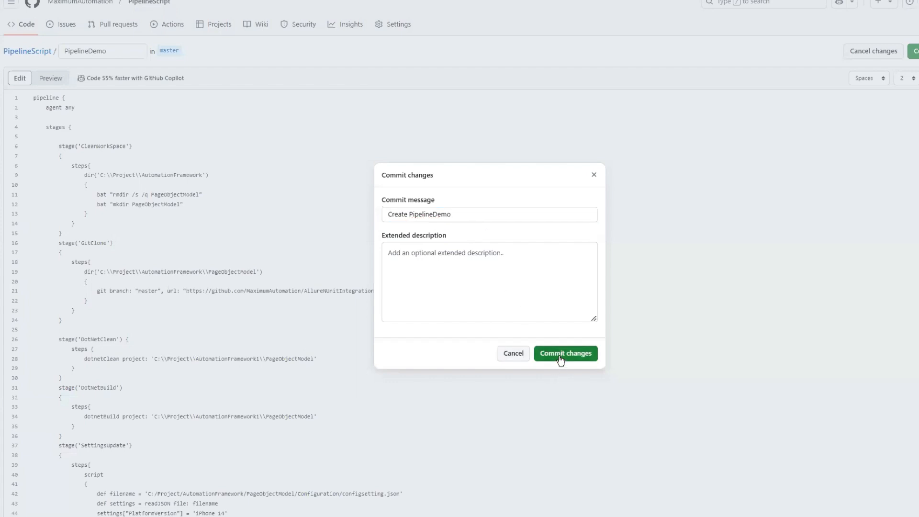
pyautogui.click(565, 353)
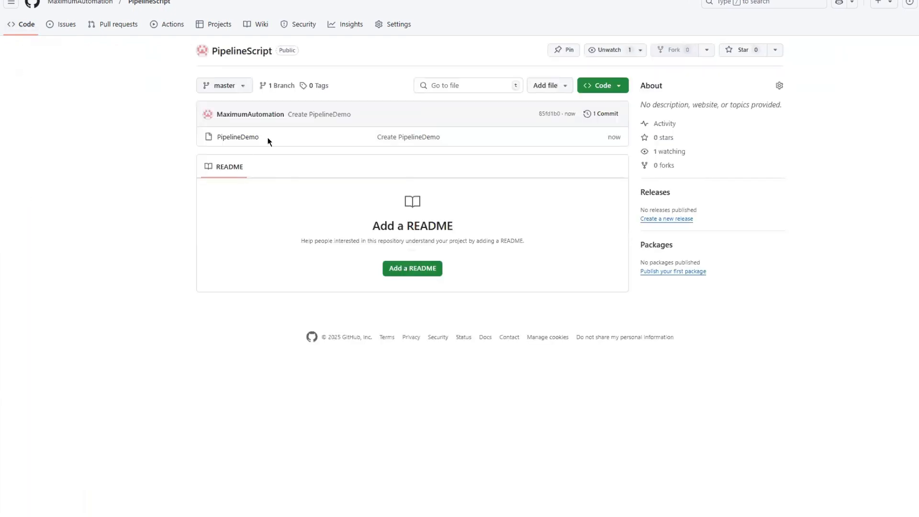
pyautogui.moveTo(230, 99)
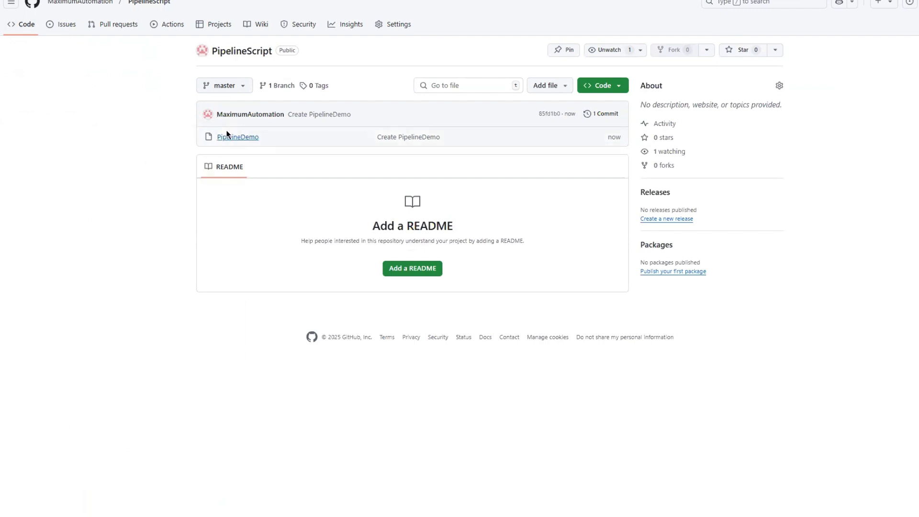
pyautogui.moveTo(219, 144)
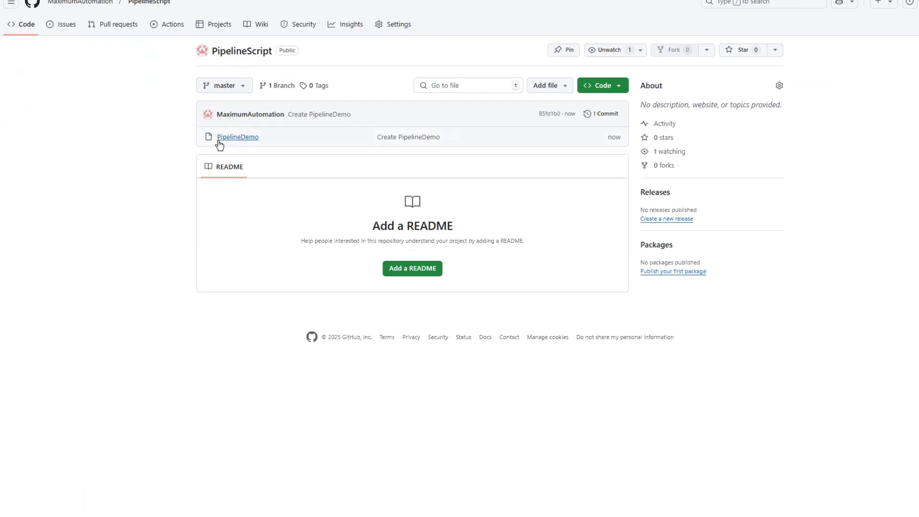
pyautogui.moveTo(243, 140)
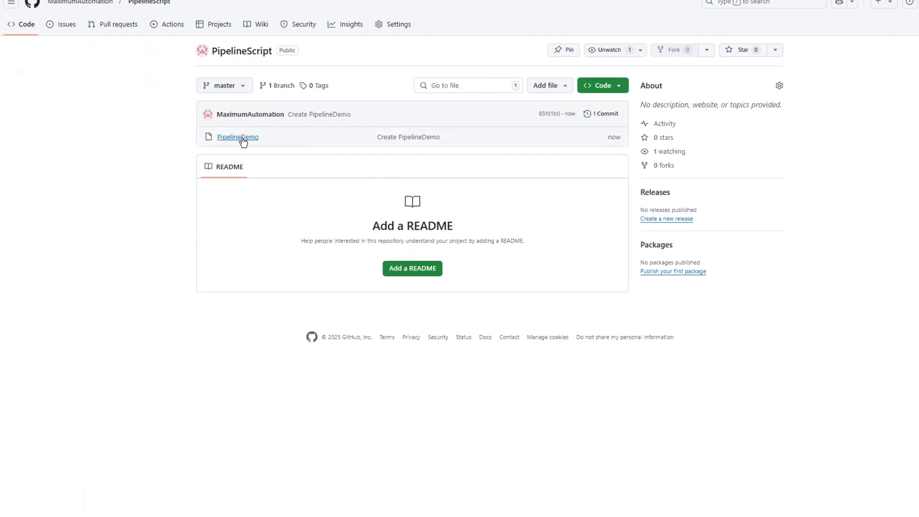
pyautogui.click(237, 137)
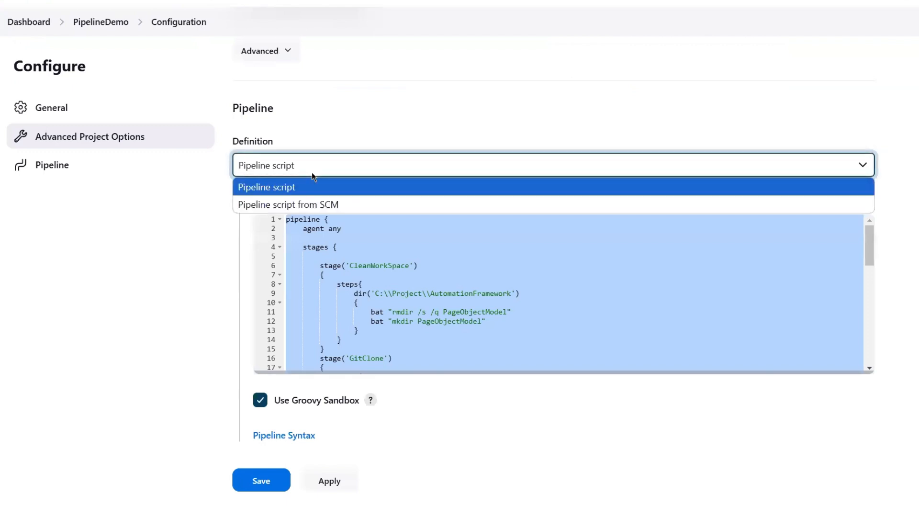
# Step: Set Jenkins' Definition to Pipeline script from SCM and copy PipelineScript's HTTPS clone URL
pyautogui.click(287, 204)
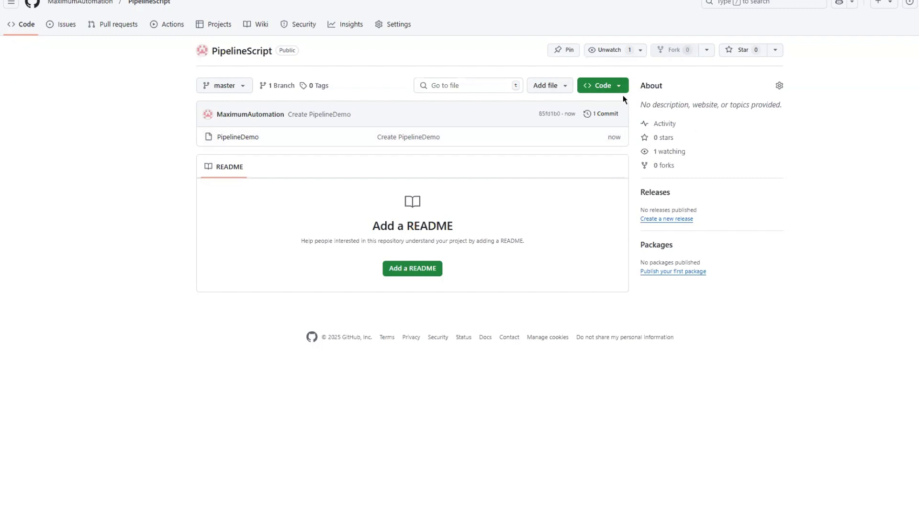
pyautogui.click(599, 85)
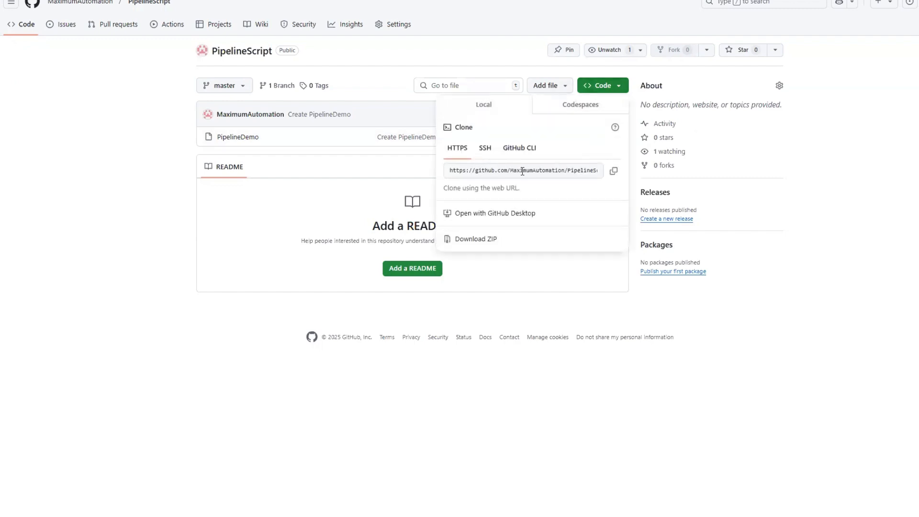
pyautogui.click(612, 171)
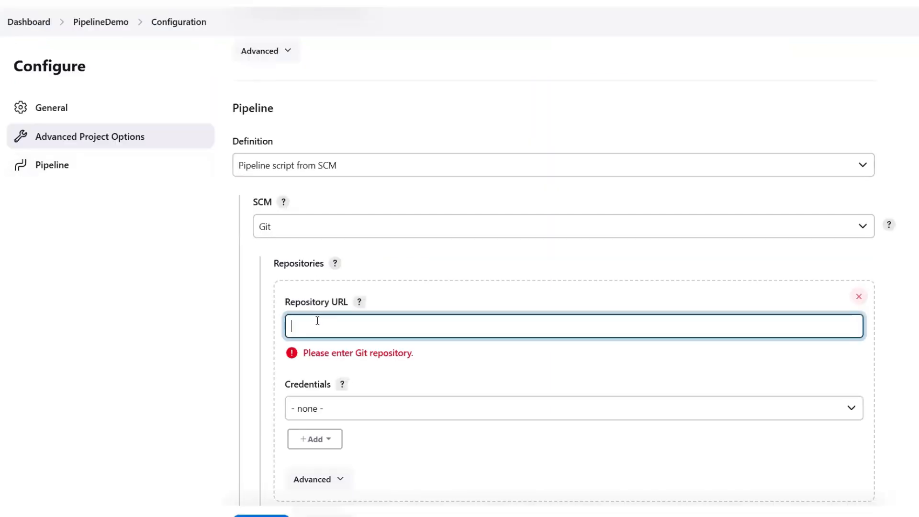
pyautogui.write('https://github.com/MaximumAutomation/PipelineScript.git')
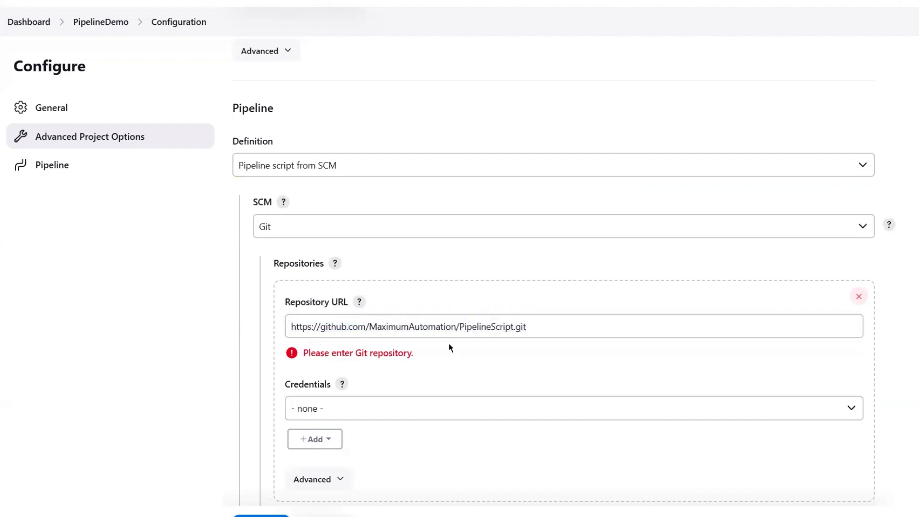
pyautogui.scroll(-3)
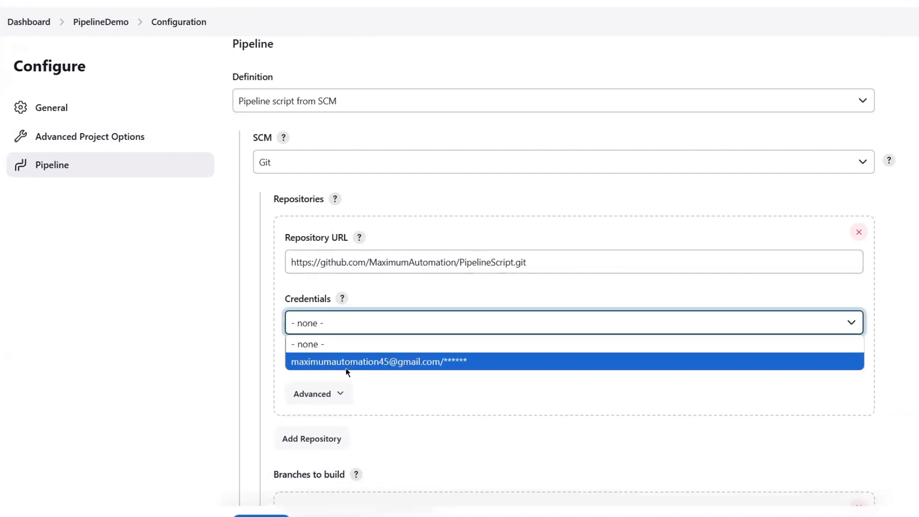
pyautogui.moveTo(408, 369)
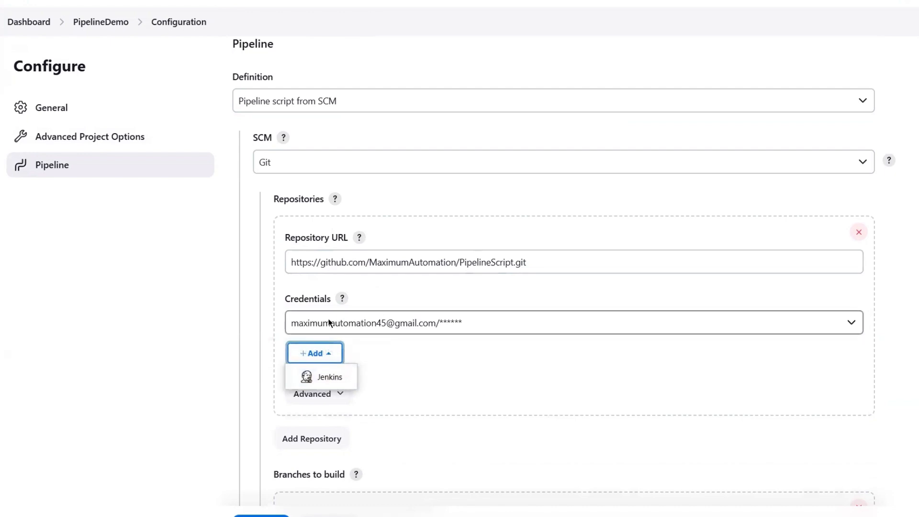
pyautogui.scroll(-3)
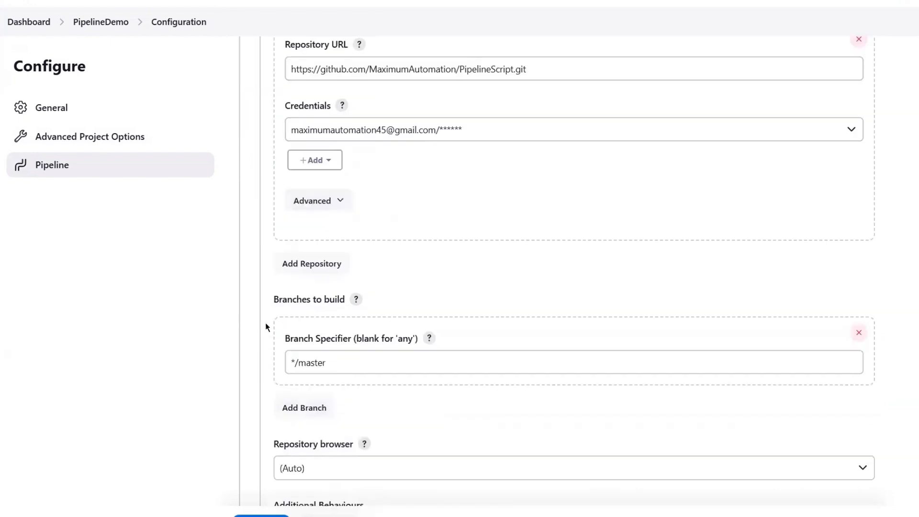
pyautogui.scroll(-3)
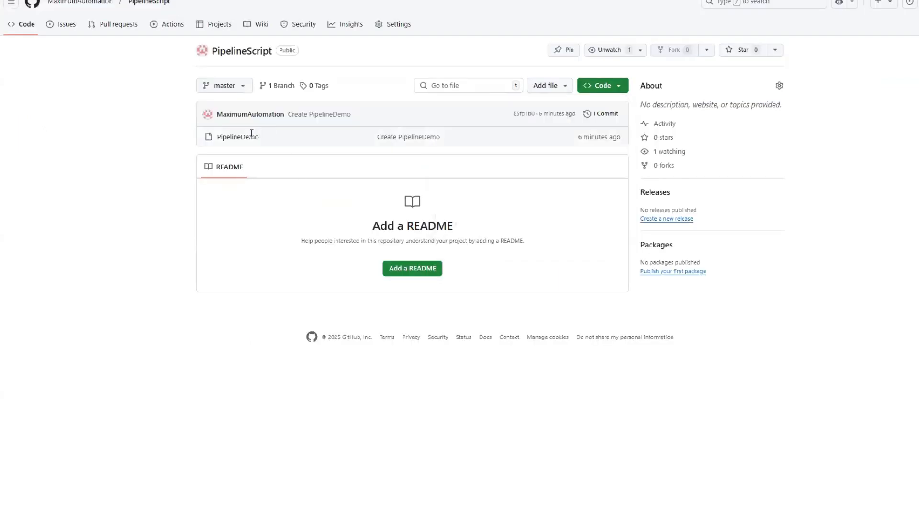
pyautogui.doubleClick(236, 136)
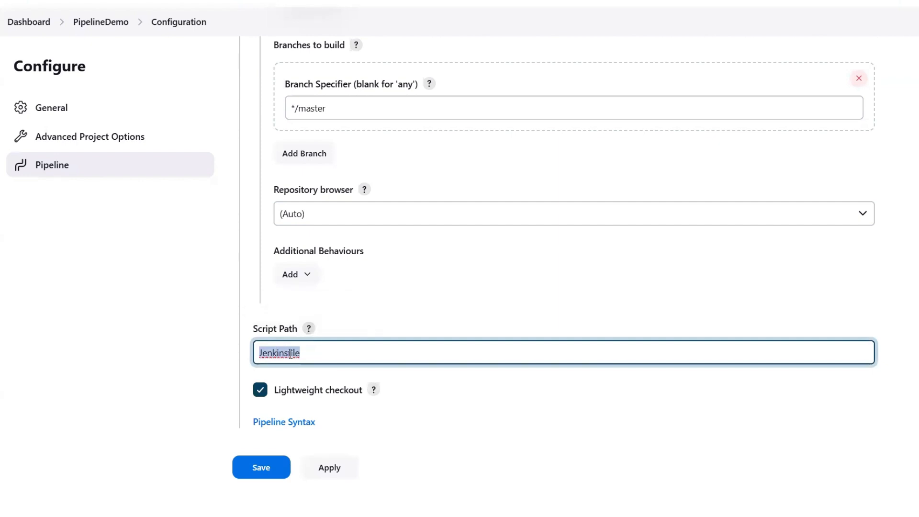
pyautogui.write('PipelineDemo')
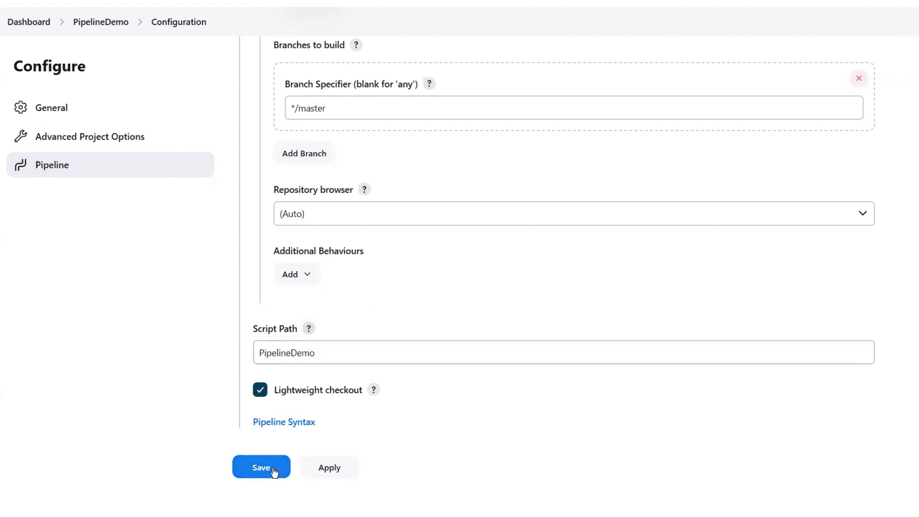
pyautogui.click(260, 467)
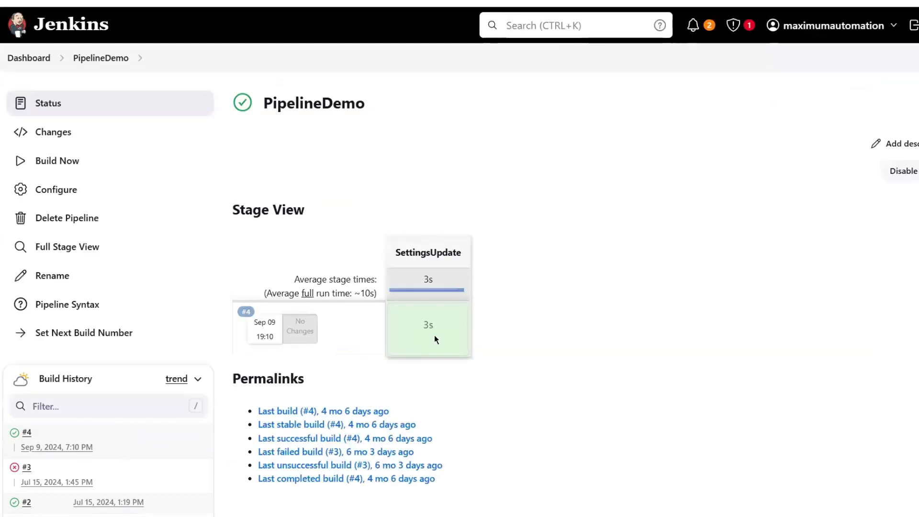
# Step: Trigger Build Now on PipelineDemo and open build #5's actions menu
pyautogui.click(57, 160)
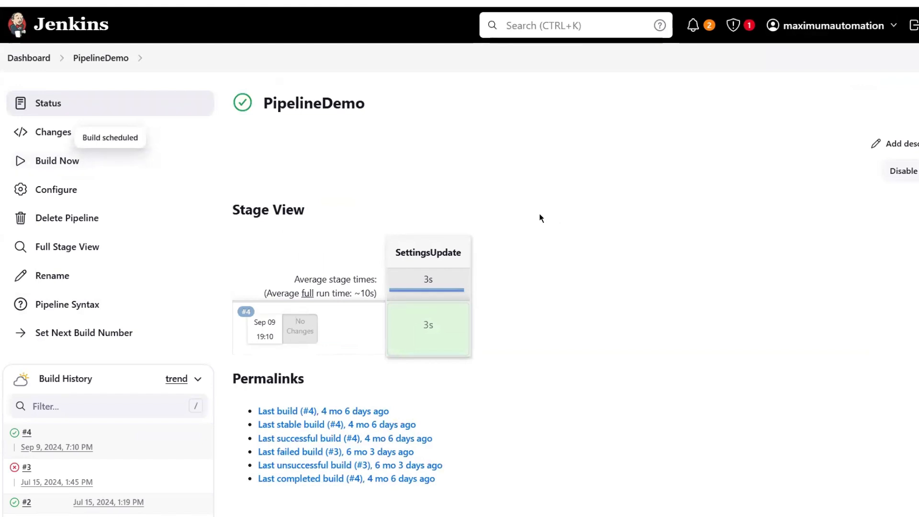
pyautogui.click(57, 160)
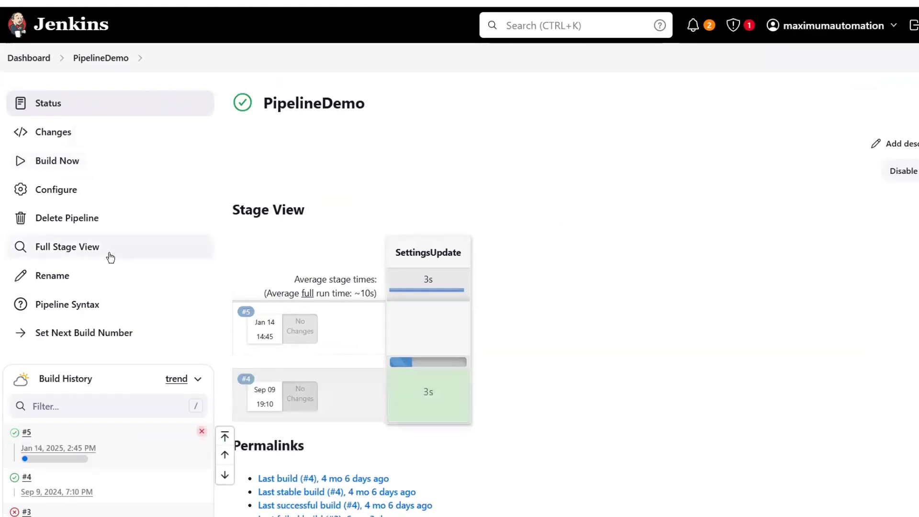
pyautogui.moveTo(98, 342)
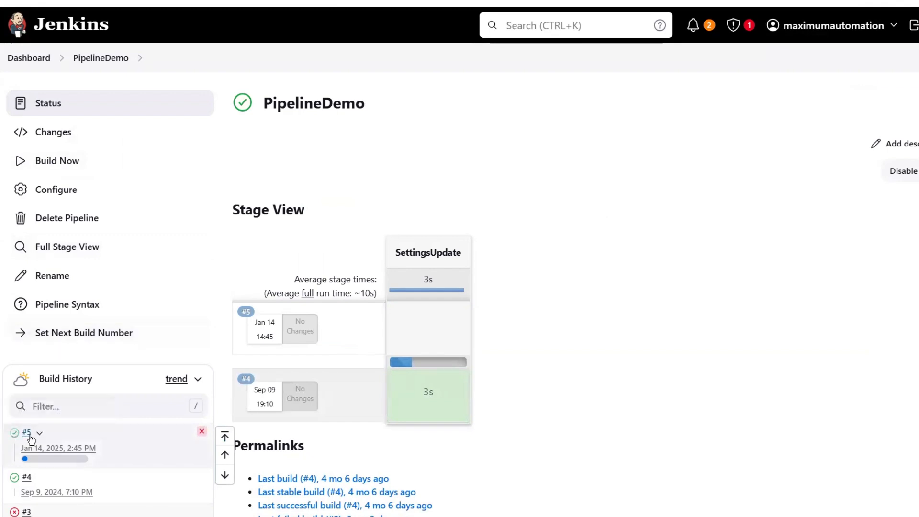
pyautogui.click(41, 433)
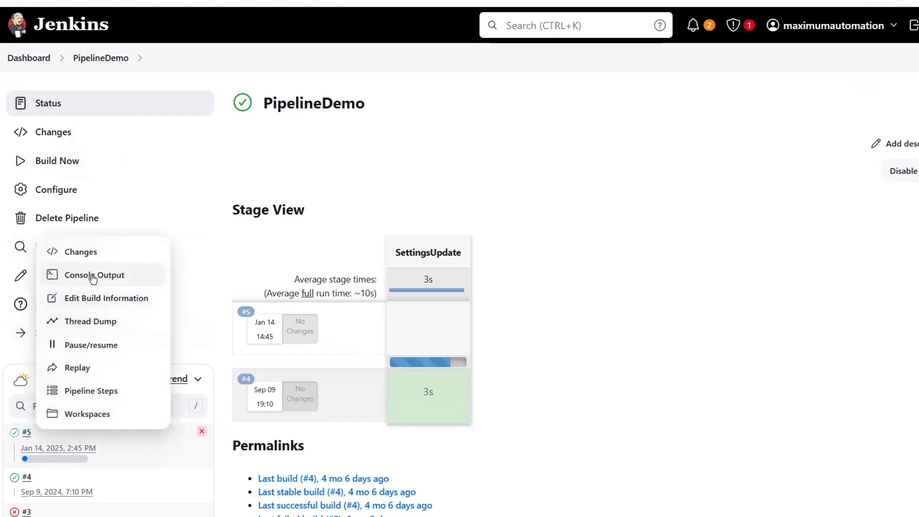
# Step: View build #5's Console Output showing the PipelineScript repository being cloned
pyautogui.click(94, 274)
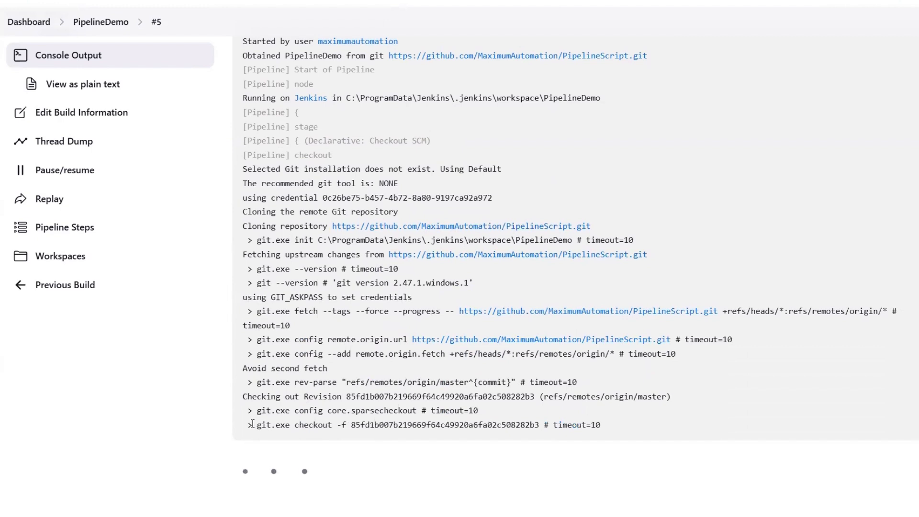
pyautogui.scroll(-3)
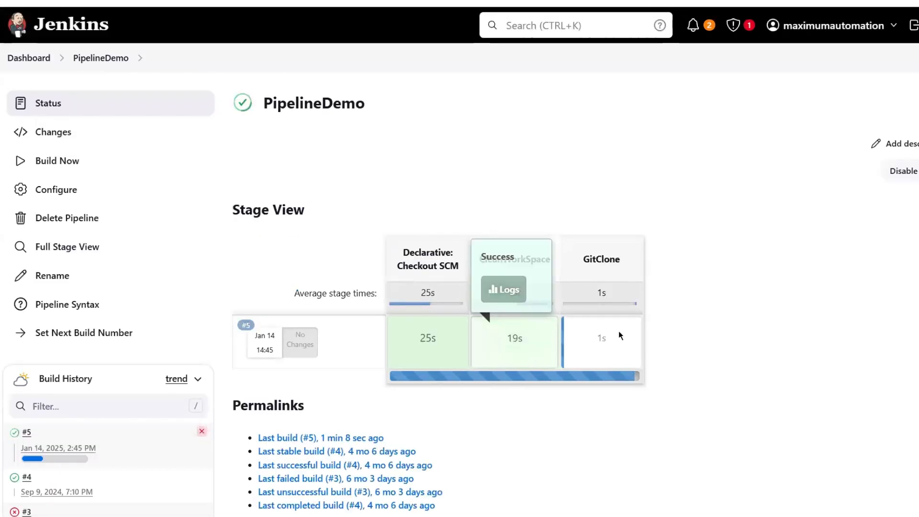
pyautogui.moveTo(433, 305)
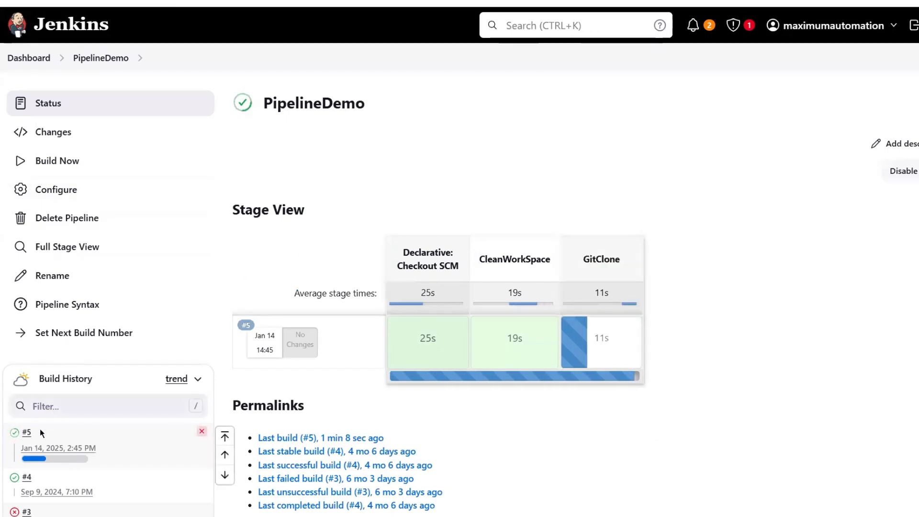
# Step: Open build #5's live console log from Build History
pyautogui.click(28, 432)
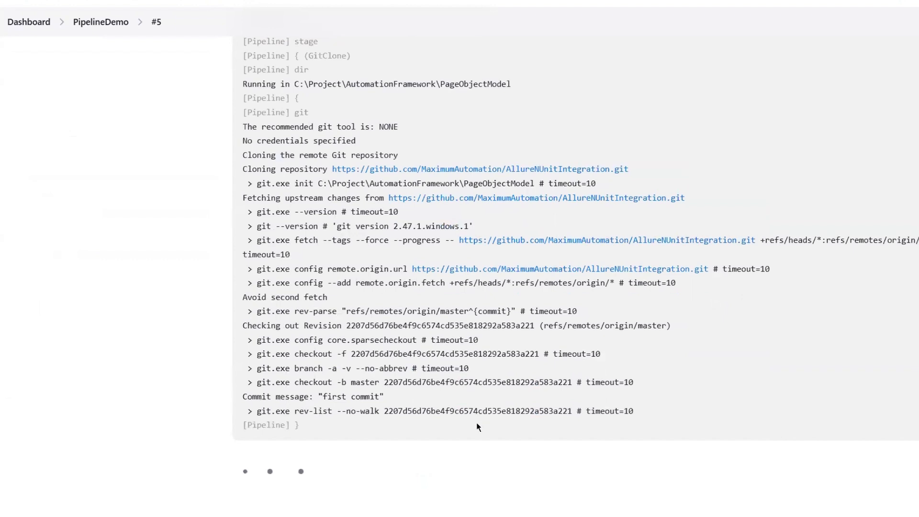
pyautogui.moveTo(435, 368)
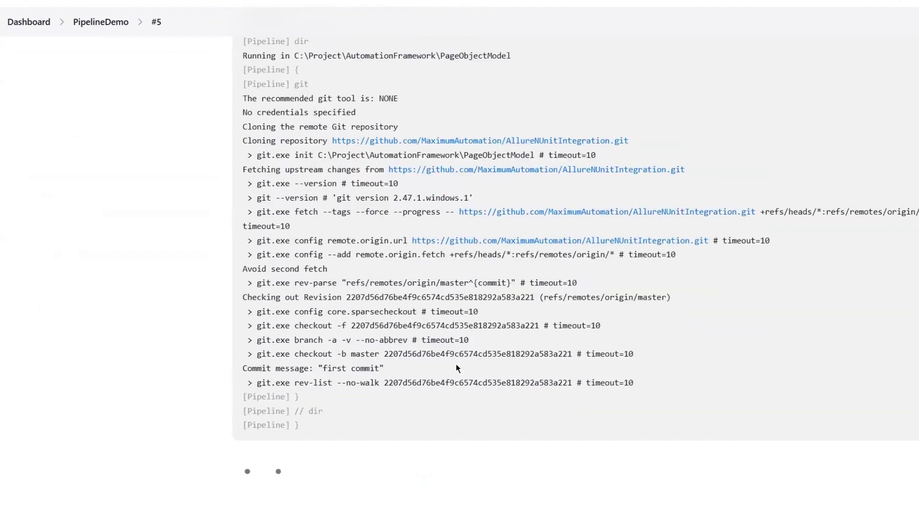
# Step: Scroll build #5's console log past the AllureNUnitIntegration clone to the DotNetClean stage
pyautogui.scroll(-3)
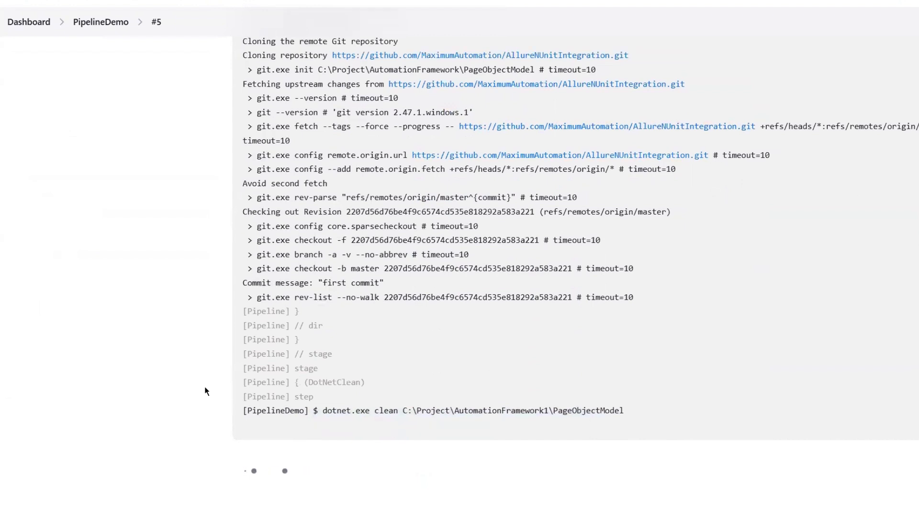
pyautogui.scroll(-3)
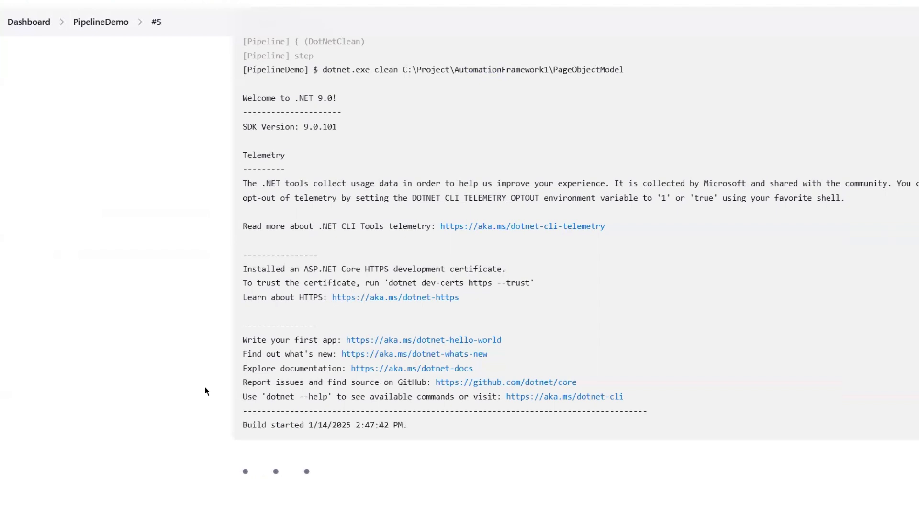